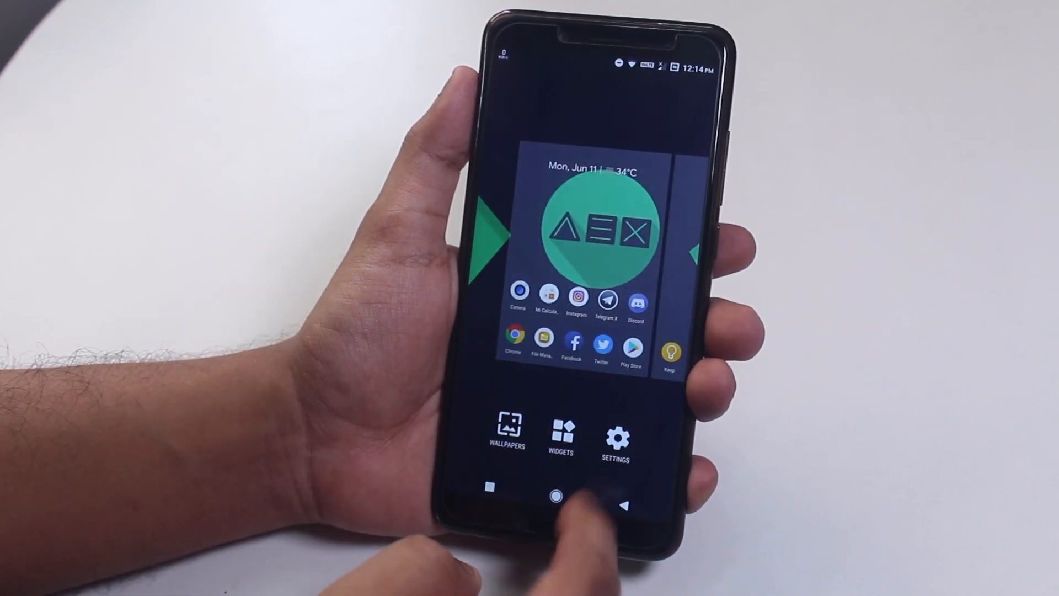
- Browse the launcher's Home screen and Miscellaneous settings without changes, then leave to Display settings
{"action": "left_click", "coordinate": [613, 436]}
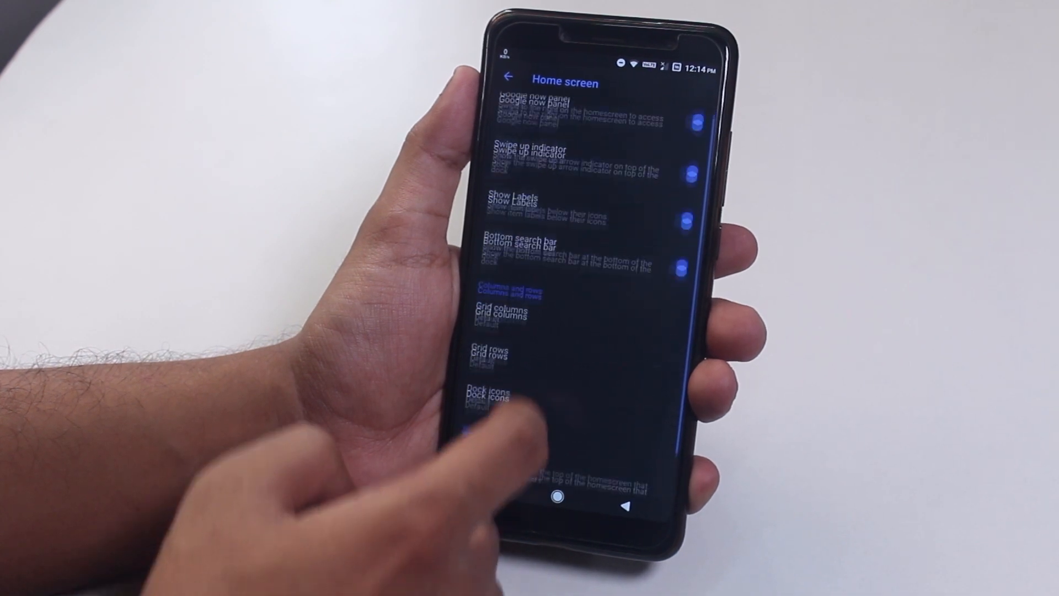
{"action": "left_click", "coordinate": [509, 81]}
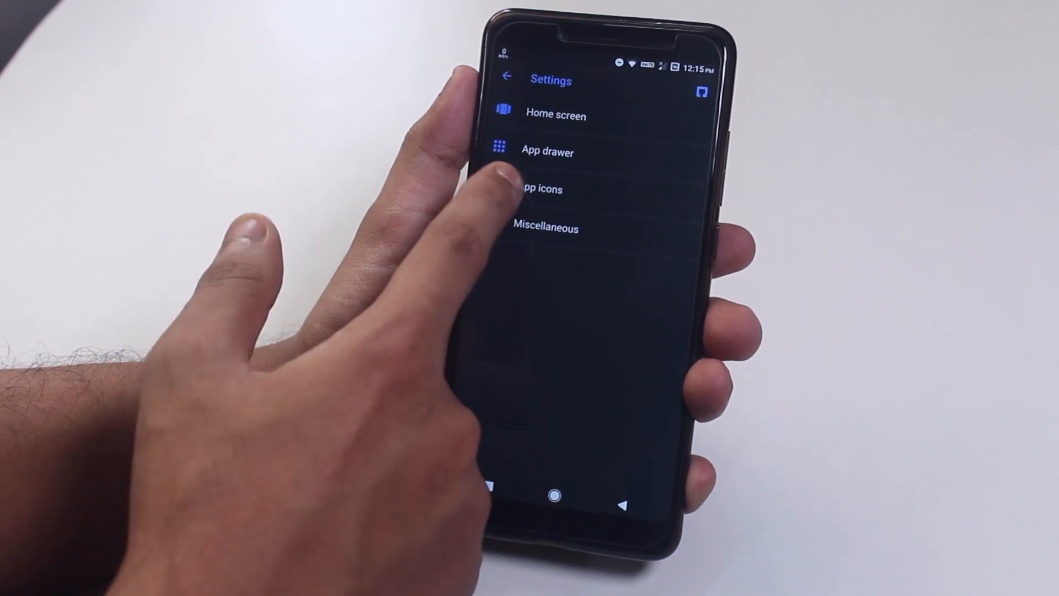
{"action": "left_click", "coordinate": [540, 189]}
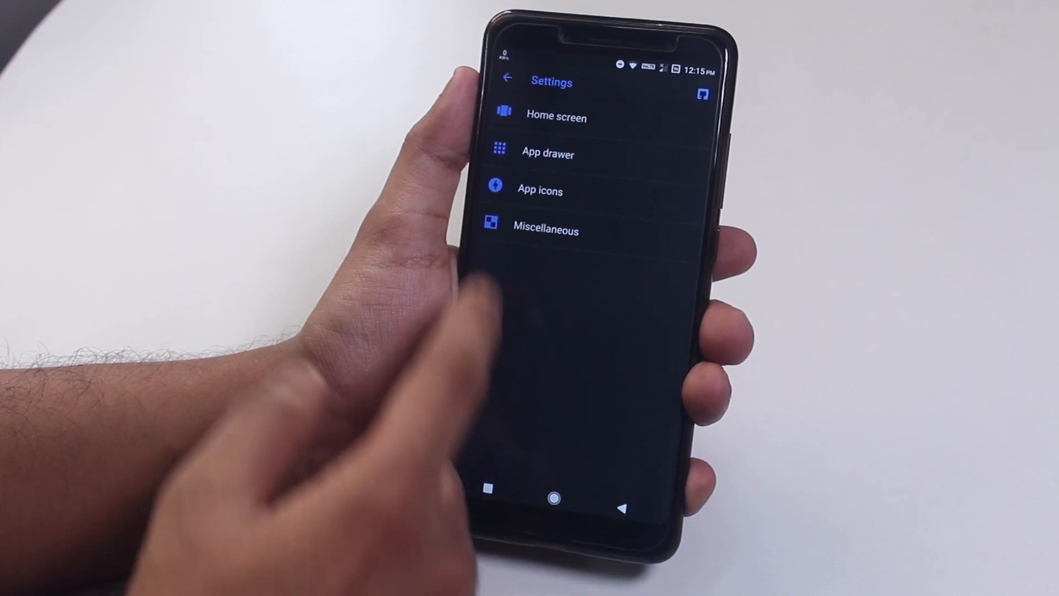
{"action": "left_click", "coordinate": [546, 230]}
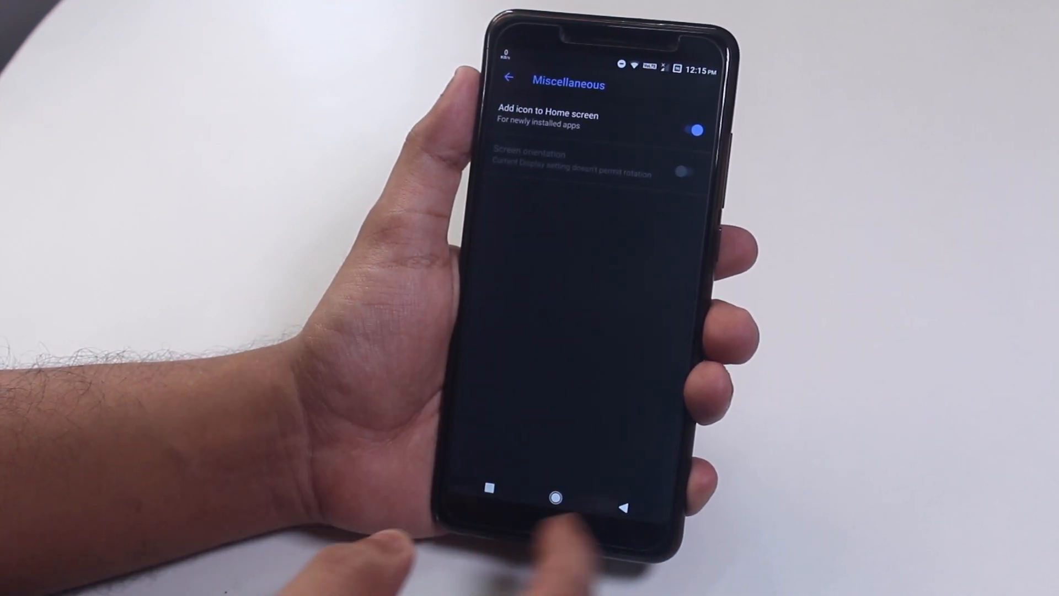
{"action": "left_click", "coordinate": [554, 497]}
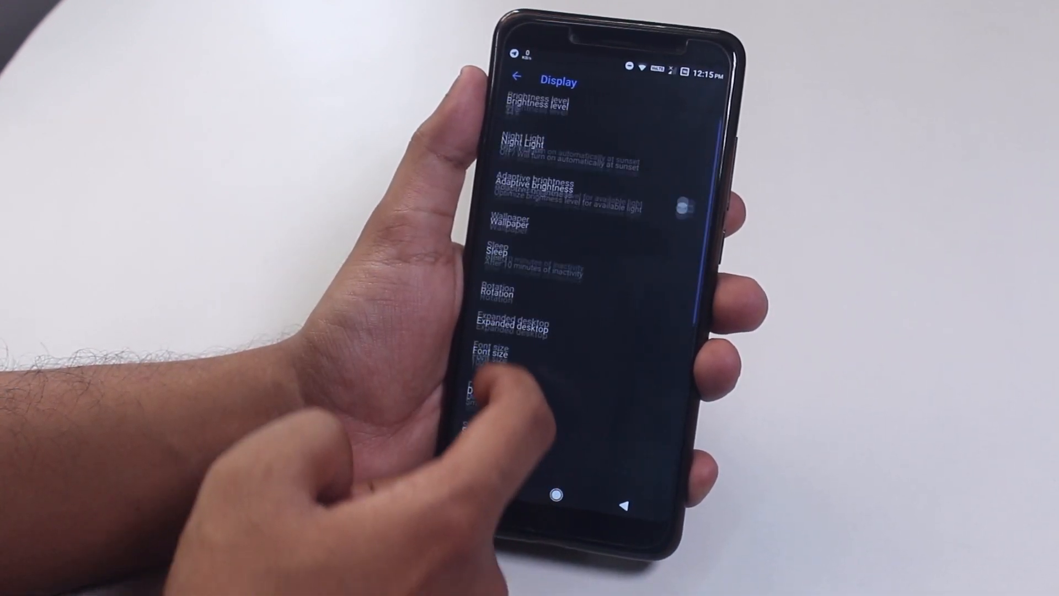
- Scroll the Display settings down to the System Theme section with UI style and accent color
{"action": "scroll", "scroll_direction": "down", "scroll_amount": 3}
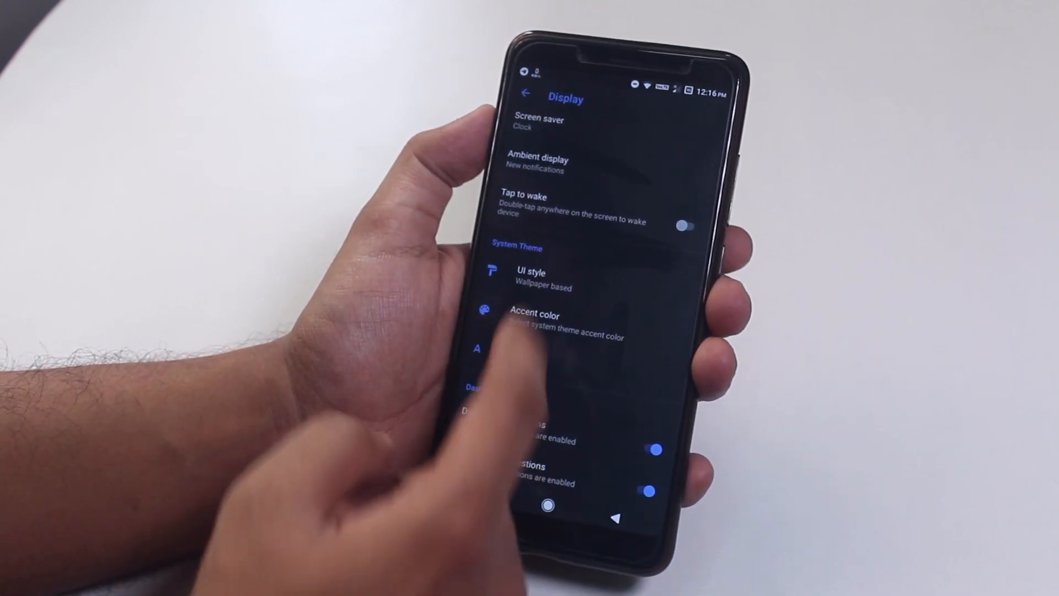
- Set UI style to Extended UI with a green accent and back out to the Extensions menu
{"action": "left_click", "coordinate": [532, 278]}
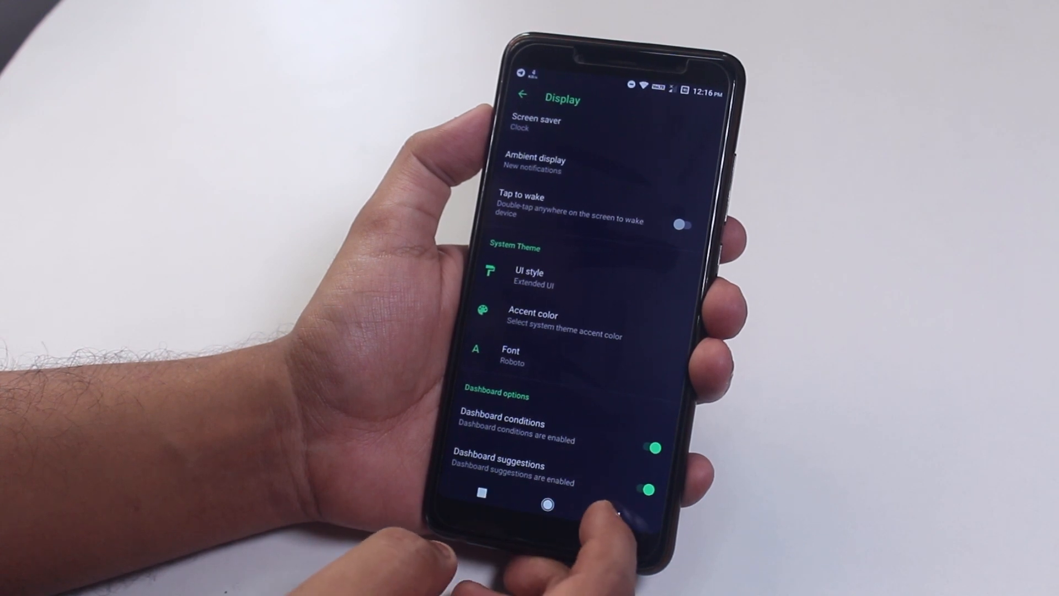
{"action": "left_click", "coordinate": [518, 95]}
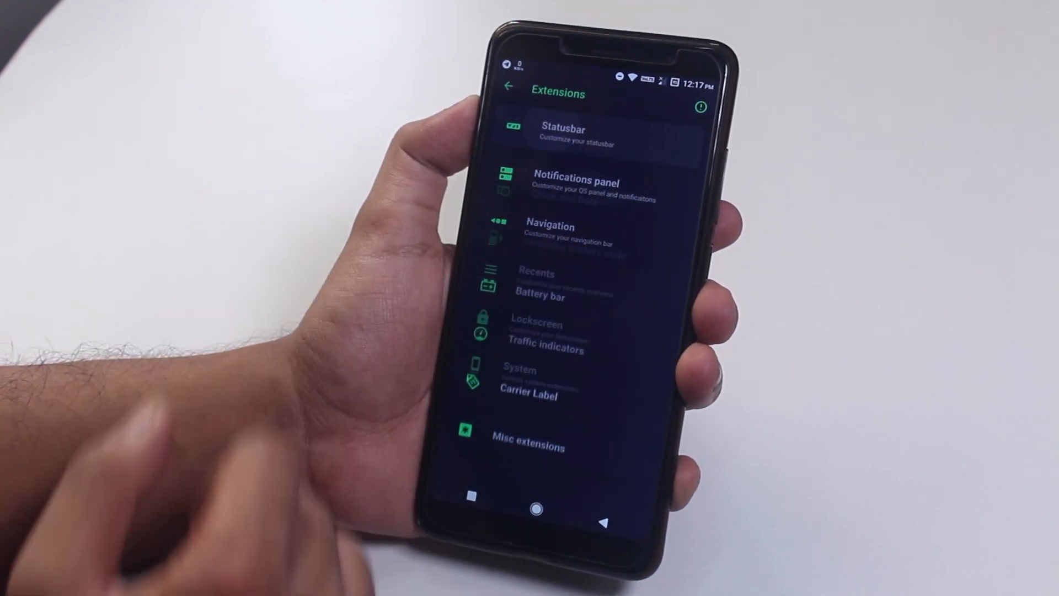
- Review the Statusbar items toggle list without changes and return to the Statusbar options
{"action": "left_click", "coordinate": [562, 132]}
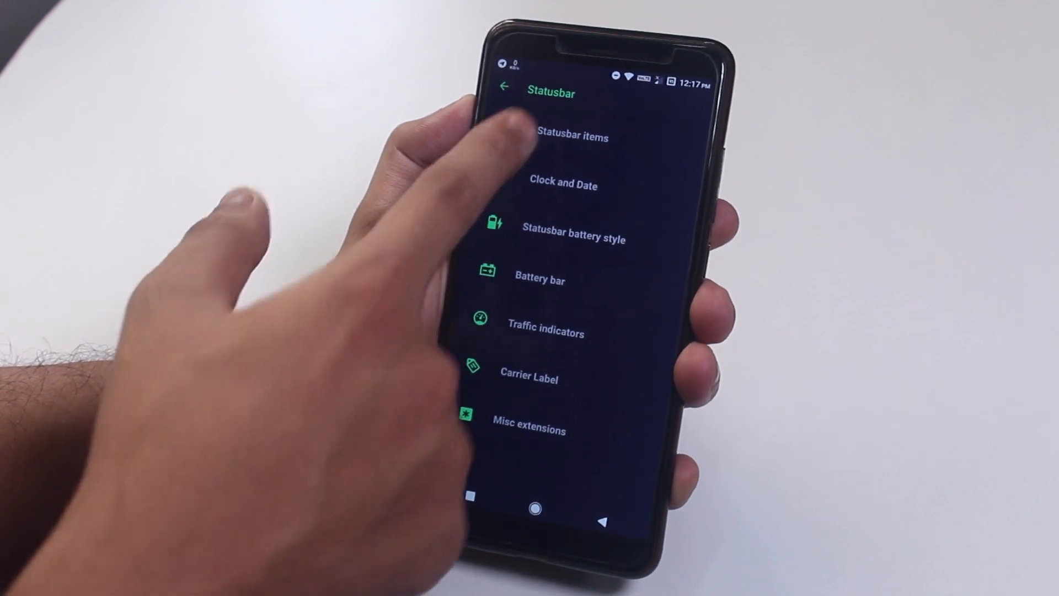
{"action": "left_click", "coordinate": [572, 137]}
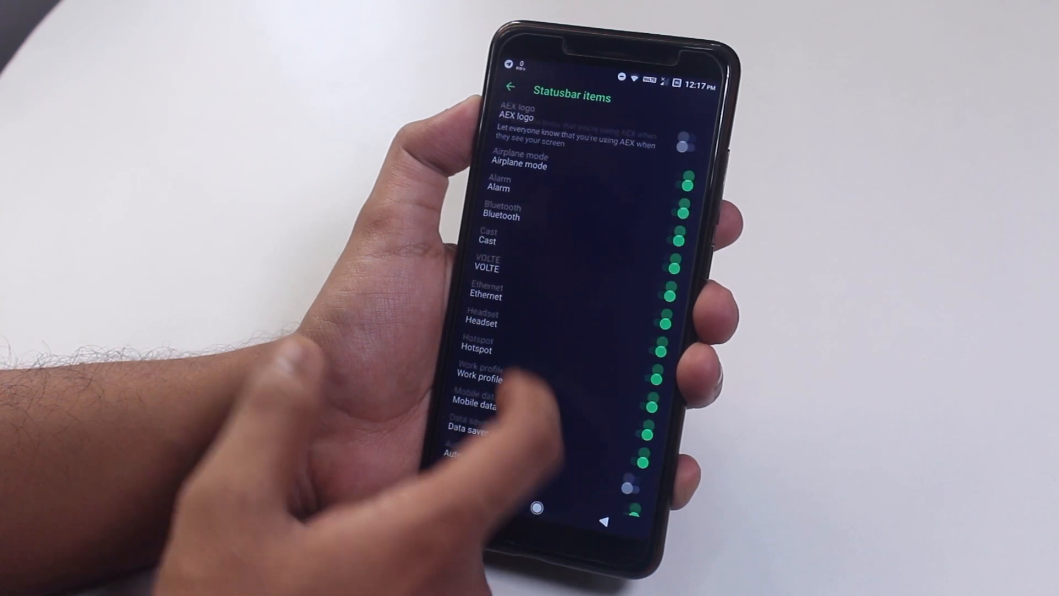
{"action": "scroll", "scroll_direction": "up", "scroll_amount": 3}
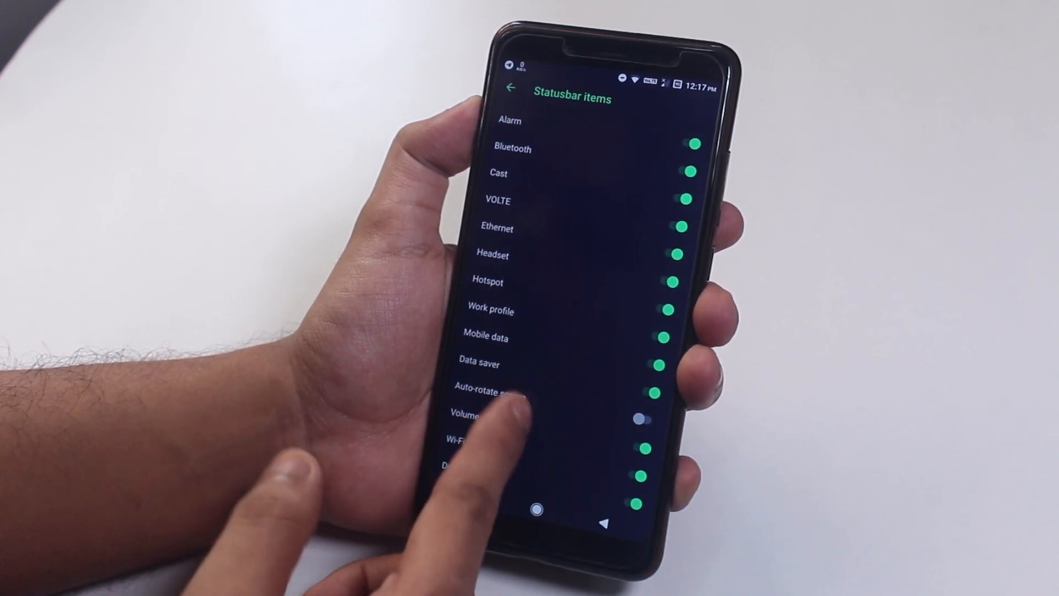
{"action": "scroll", "scroll_direction": "down", "scroll_amount": 3}
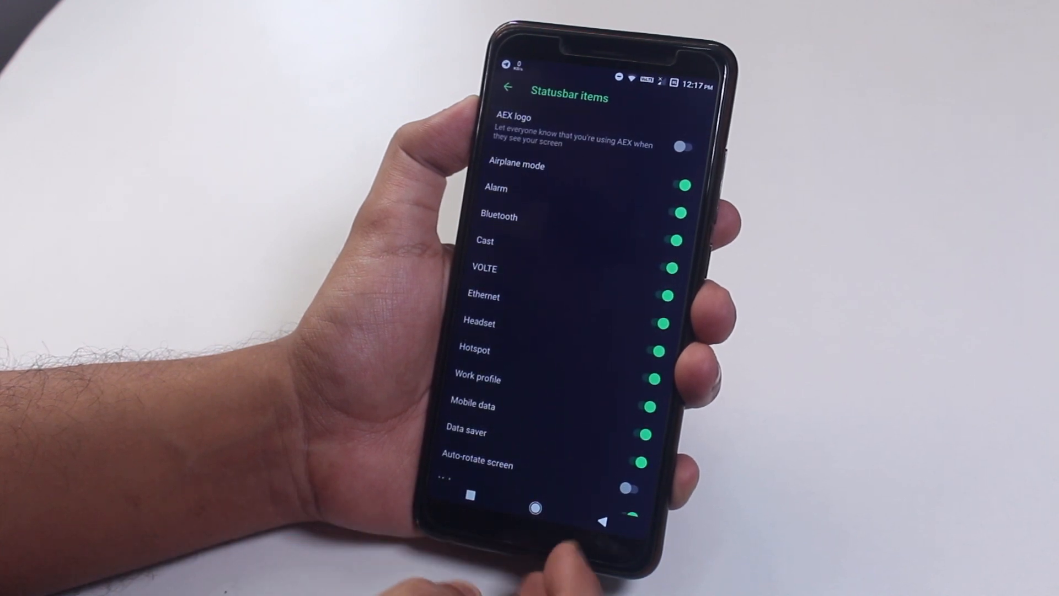
{"action": "left_click", "coordinate": [507, 88]}
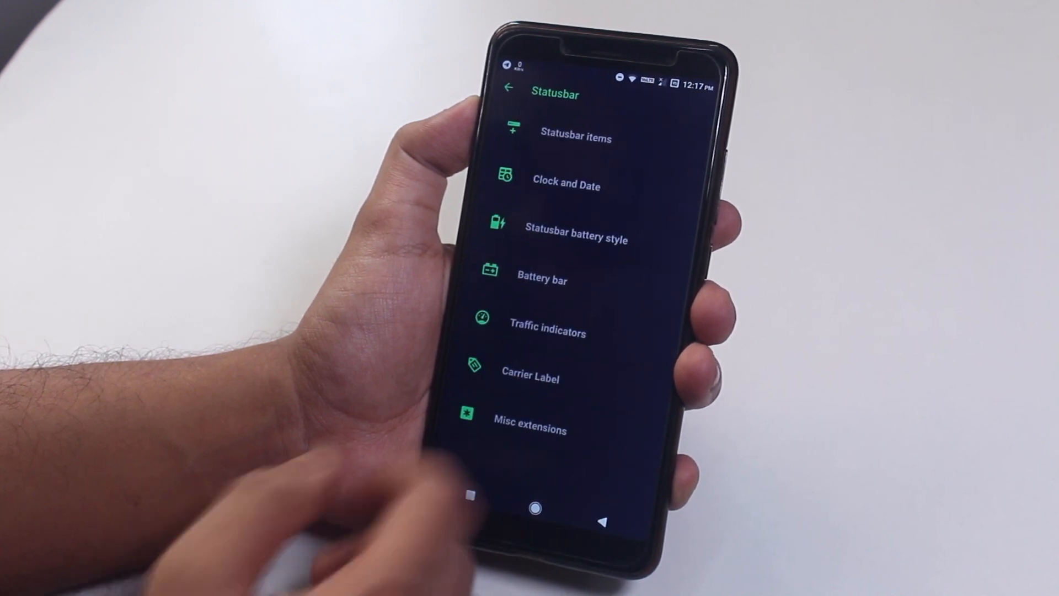
- View the Battery bar and other Statusbar entries, then leave to the Quick Settings options
{"action": "left_click", "coordinate": [566, 185]}
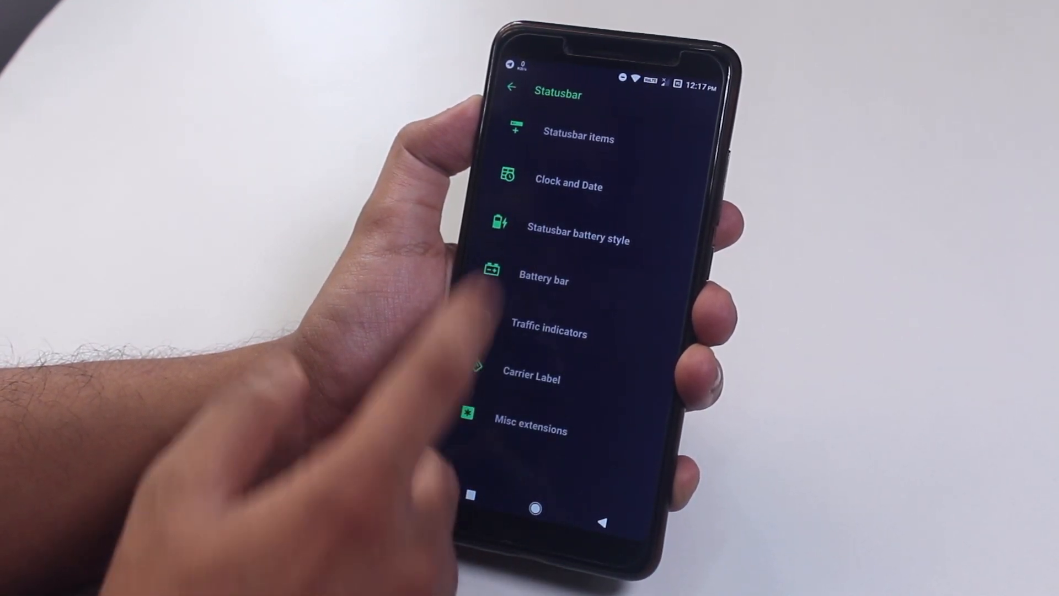
{"action": "left_click", "coordinate": [576, 238]}
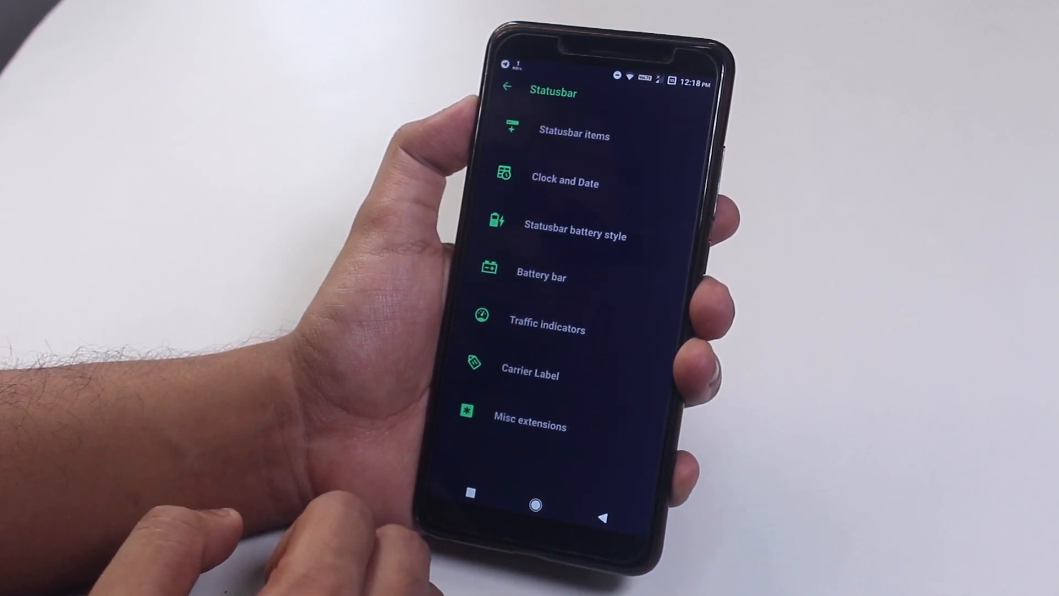
{"action": "left_click", "coordinate": [530, 374]}
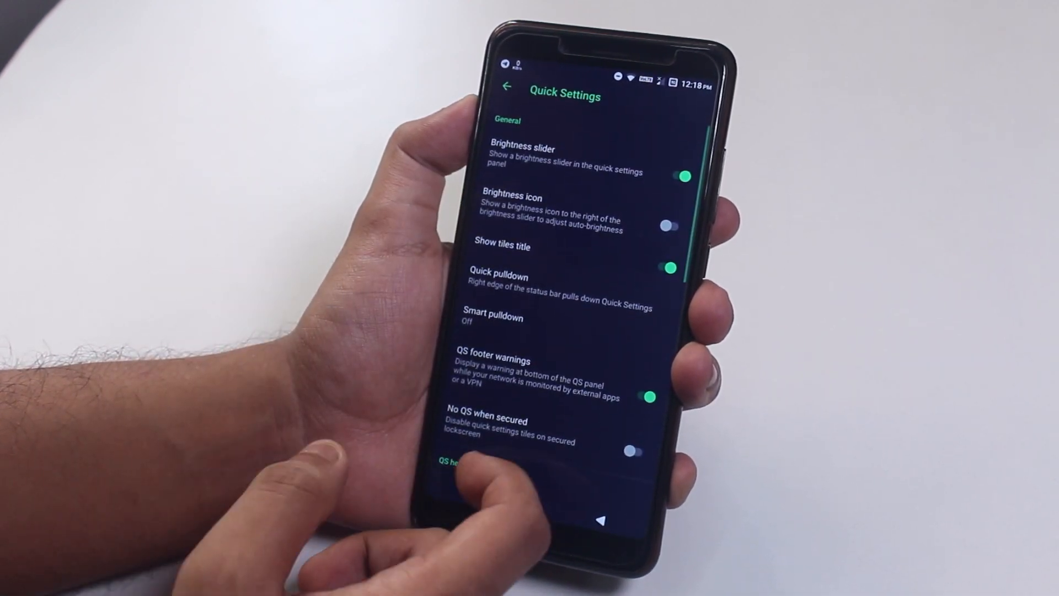
- Set the Quick Settings tile animation style to Rotate and leave to the Notifications options
{"action": "scroll", "scroll_direction": "up", "scroll_amount": 3}
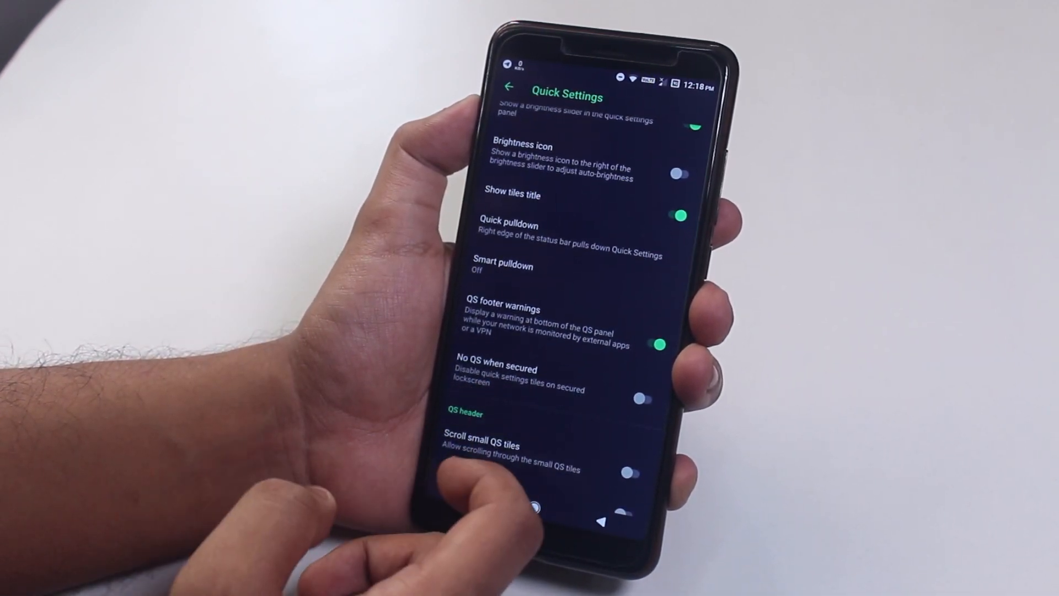
{"action": "scroll", "scroll_direction": "down", "scroll_amount": 3}
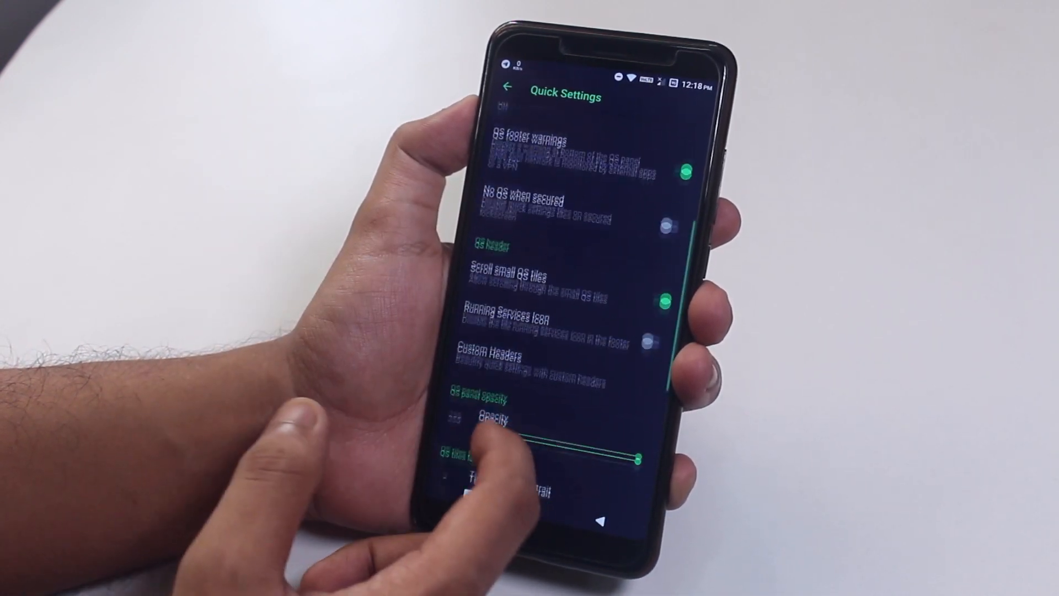
{"action": "scroll", "scroll_direction": "up", "scroll_amount": 3}
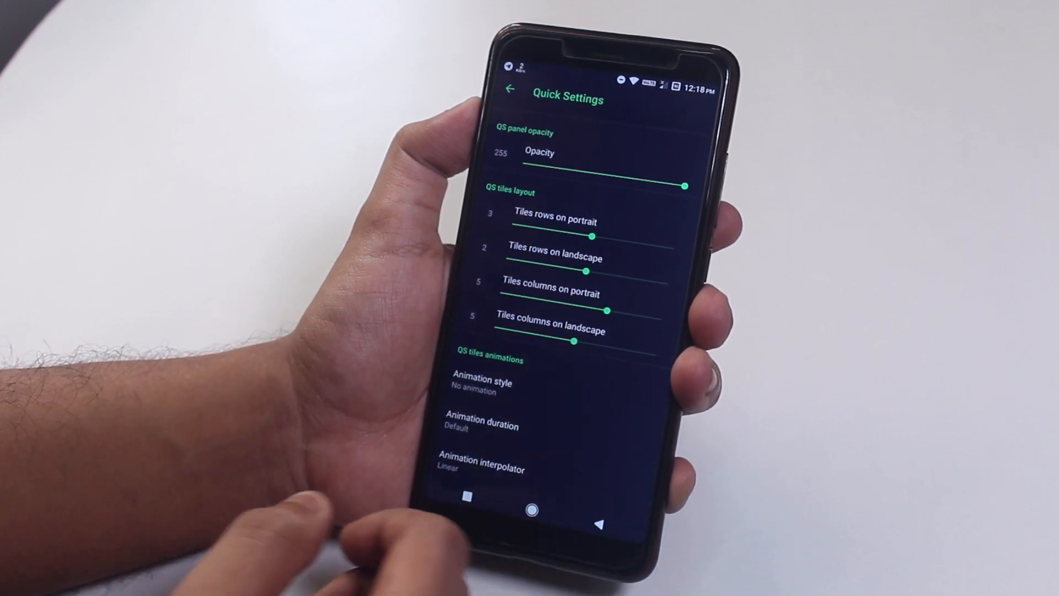
{"action": "left_click", "coordinate": [482, 387]}
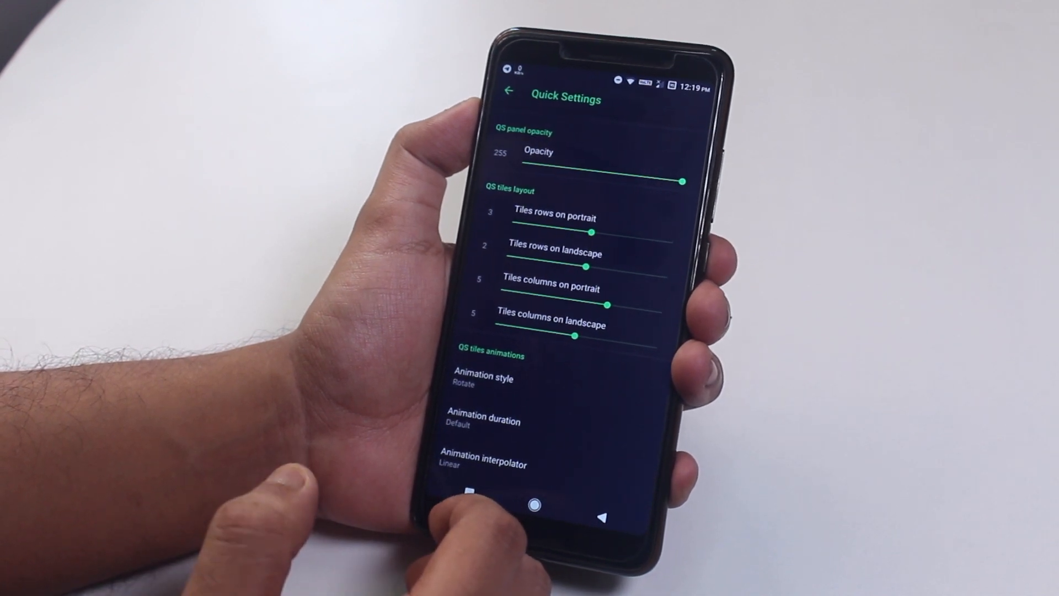
{"action": "left_click", "coordinate": [508, 90]}
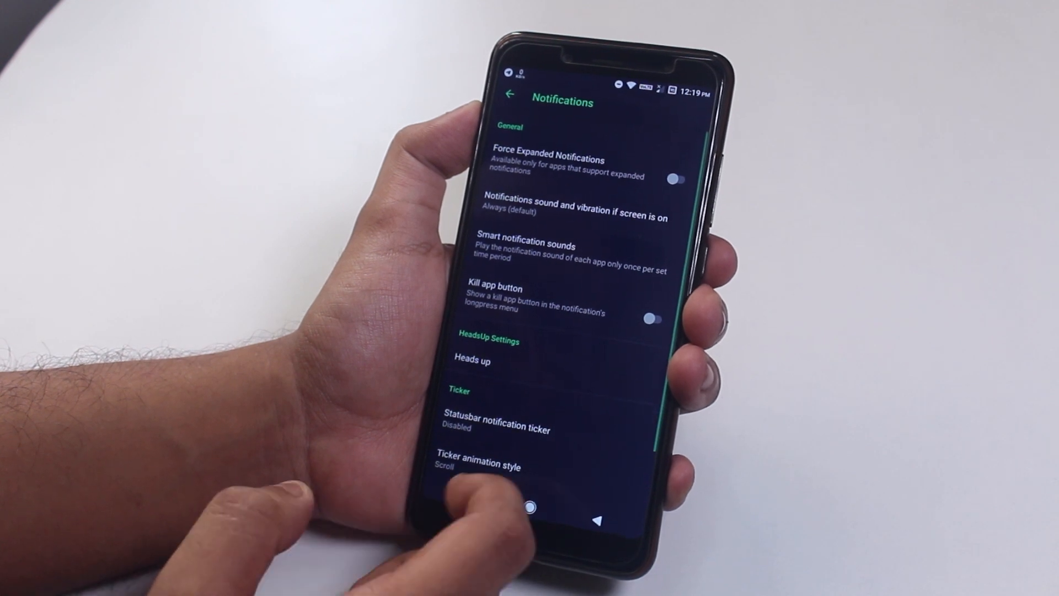
- Scroll the Notifications page and open the Recents UI customisation settings from Extensions
{"action": "scroll", "scroll_direction": "down", "scroll_amount": 3}
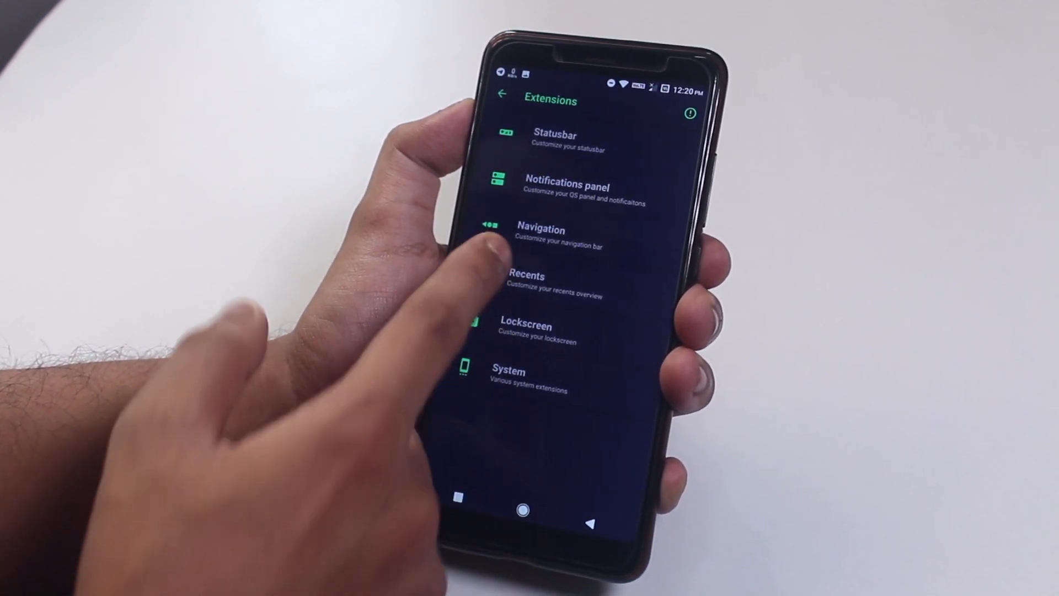
{"action": "left_click", "coordinate": [525, 277]}
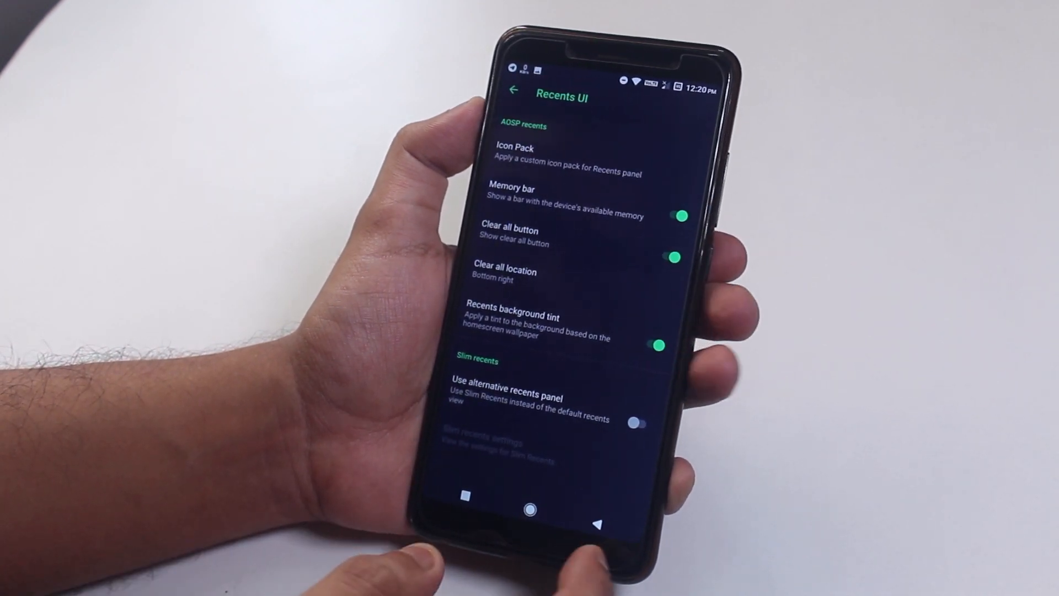
- Back out of Recents, scroll through the Lockscreen options, then open System's General Tweaks page
{"action": "left_click", "coordinate": [513, 91]}
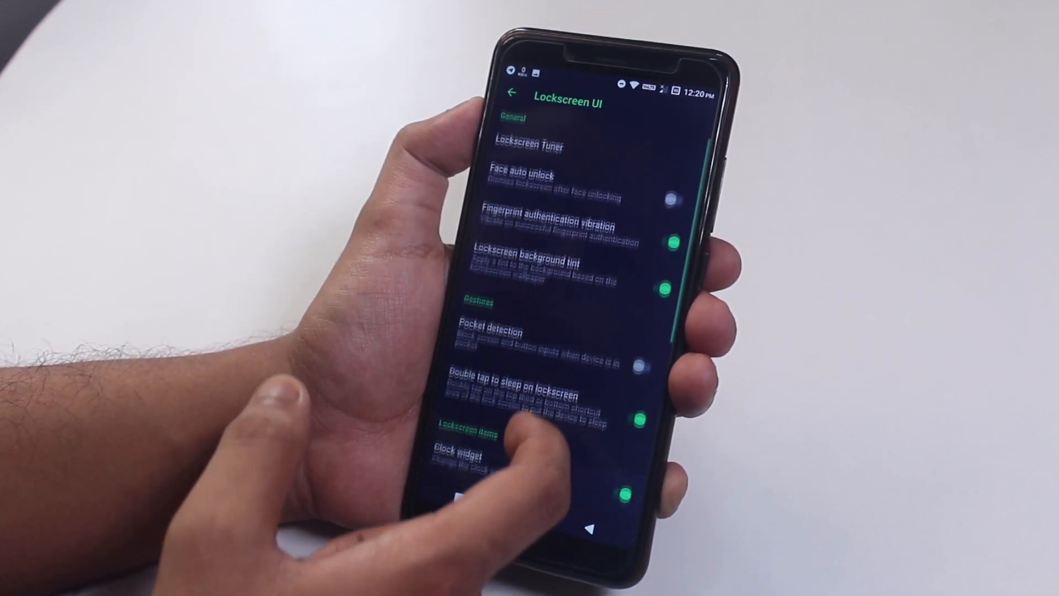
{"action": "scroll", "scroll_direction": "up", "scroll_amount": 3}
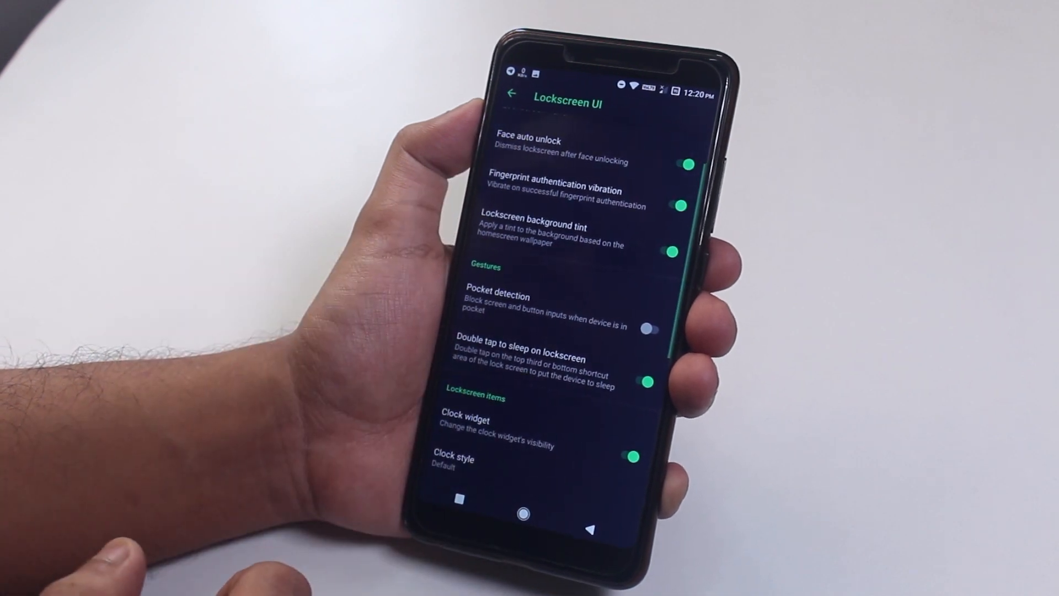
{"action": "scroll", "scroll_direction": "up", "scroll_amount": 3}
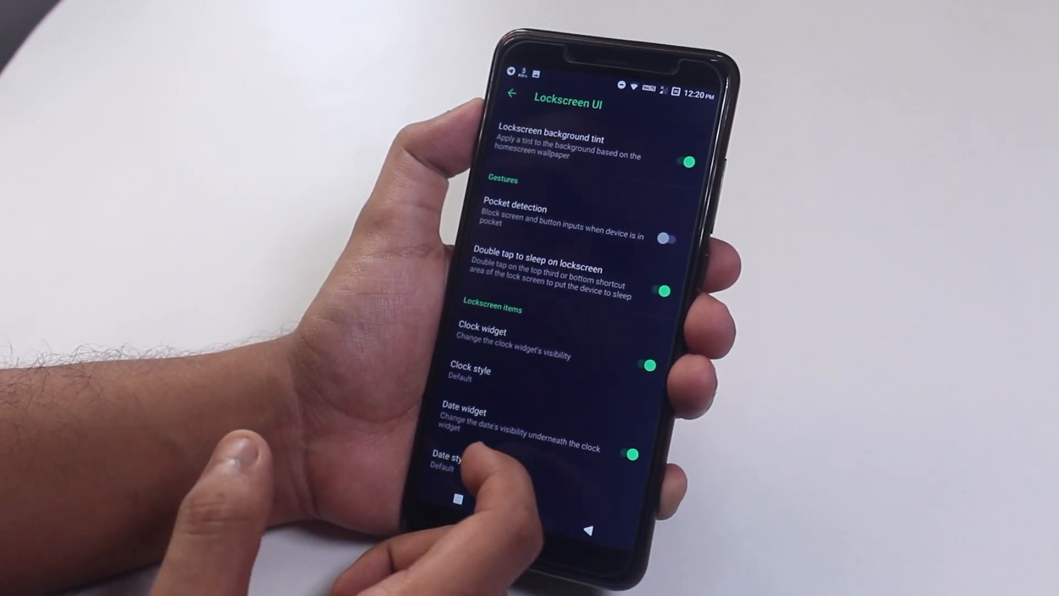
{"action": "scroll", "scroll_direction": "up", "scroll_amount": 3}
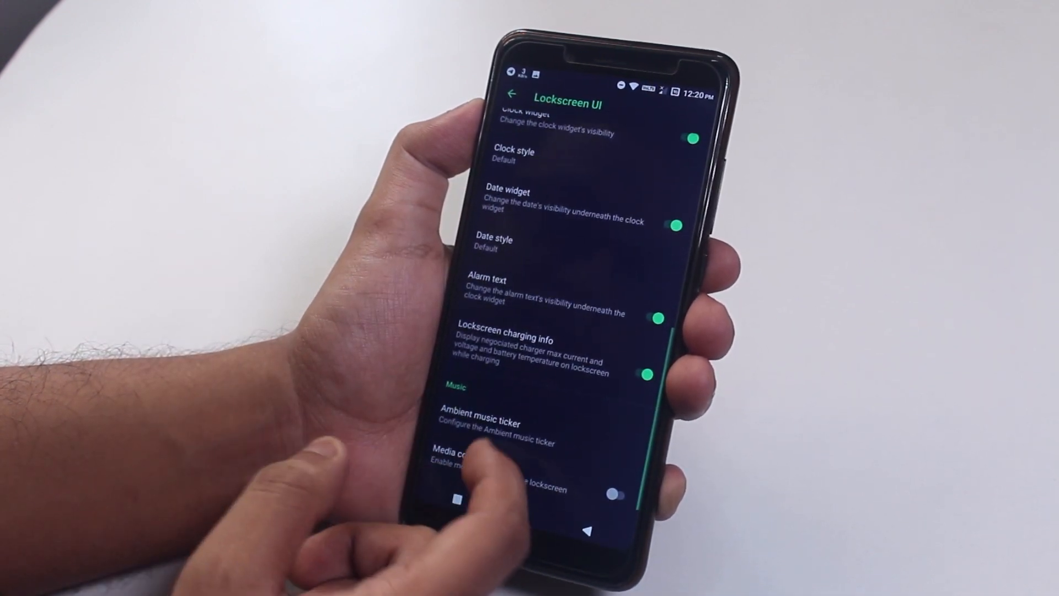
{"action": "scroll", "scroll_direction": "up", "scroll_amount": 3}
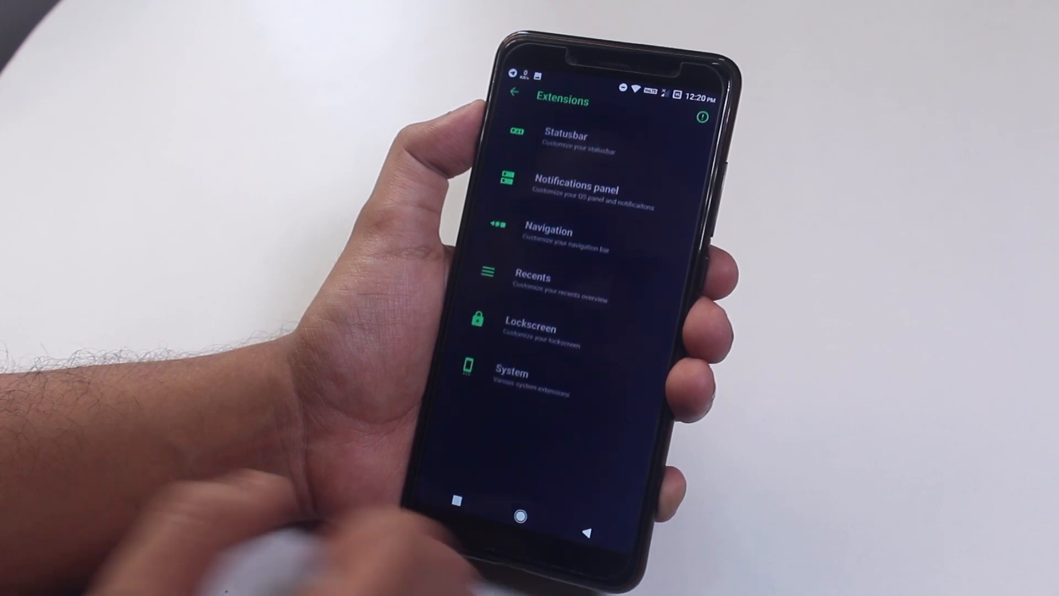
{"action": "left_click", "coordinate": [510, 371]}
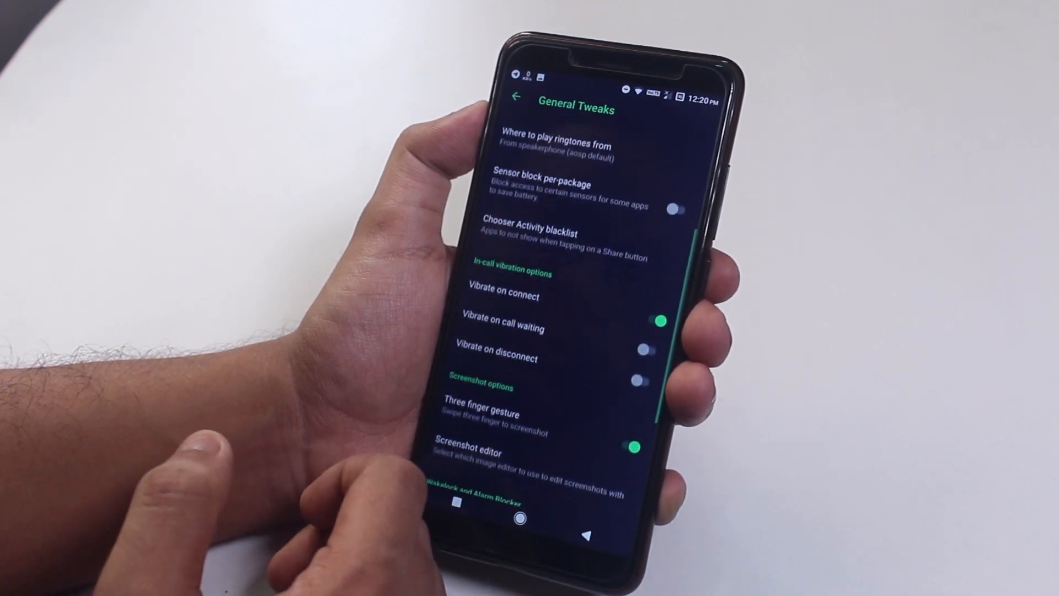
{"action": "scroll", "scroll_direction": "down", "scroll_amount": 3}
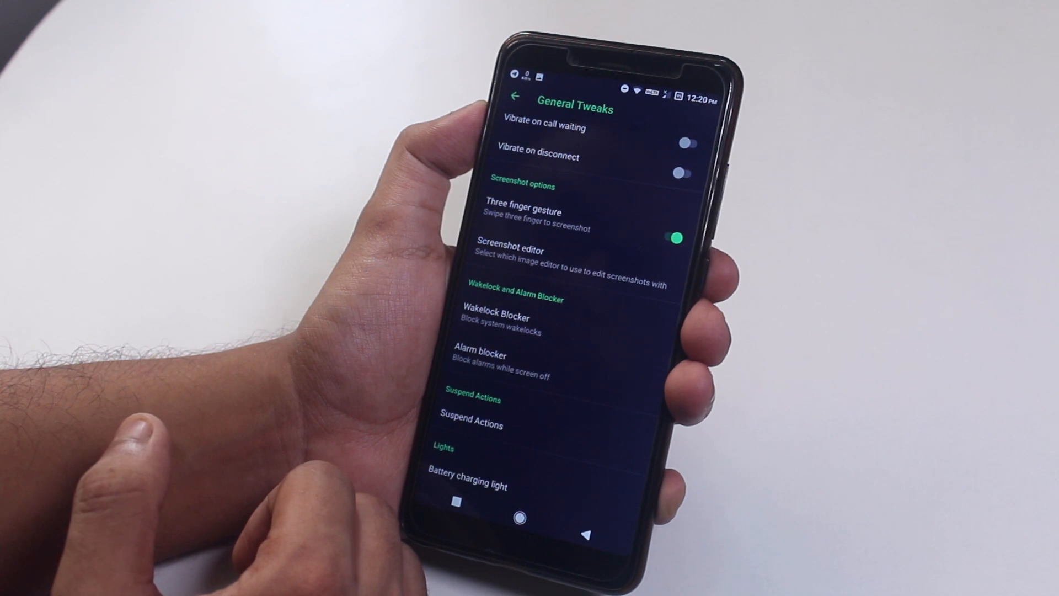
{"action": "scroll", "scroll_direction": "up", "scroll_amount": 3}
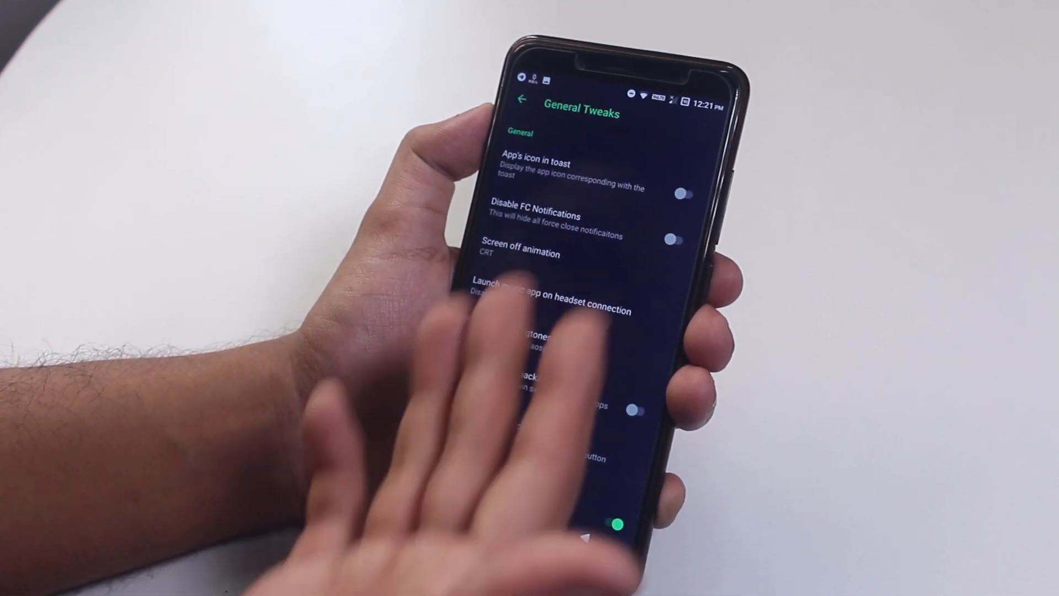
{"action": "scroll", "scroll_direction": "down", "scroll_amount": 3}
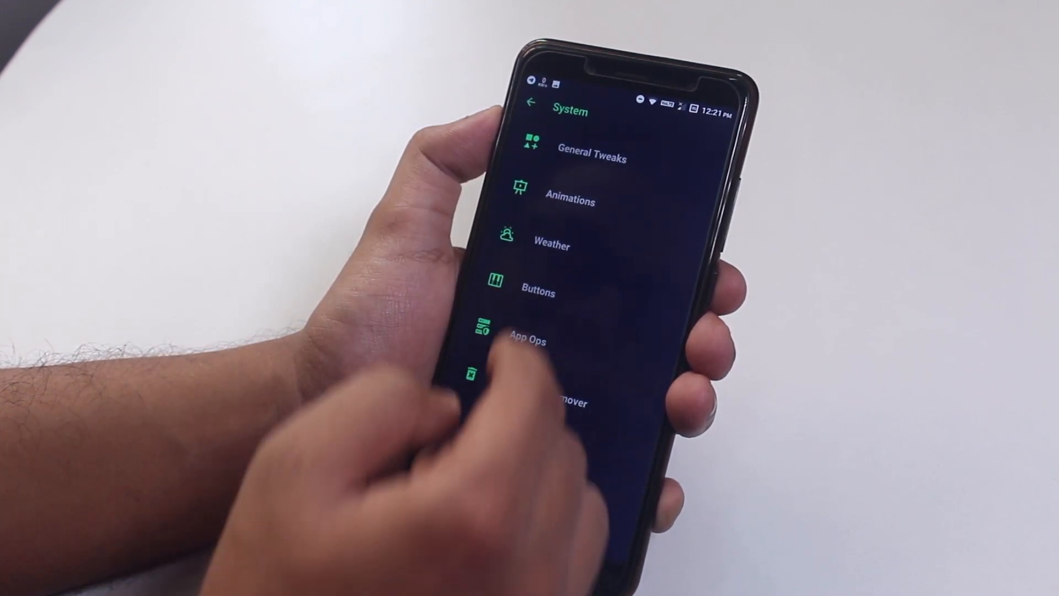
{"action": "left_click", "coordinate": [570, 201]}
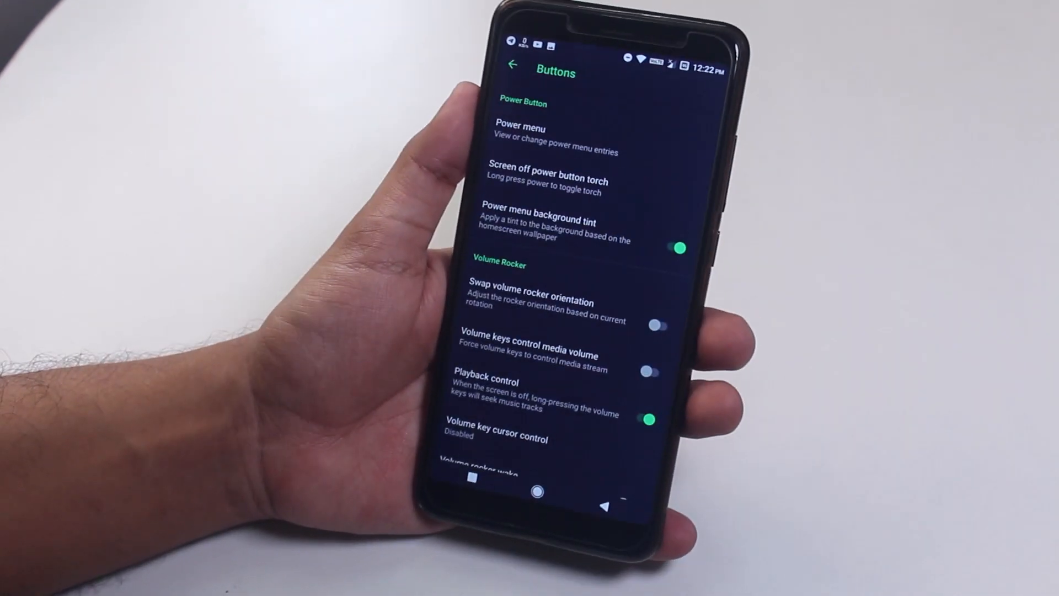
{"action": "left_click", "coordinate": [510, 65]}
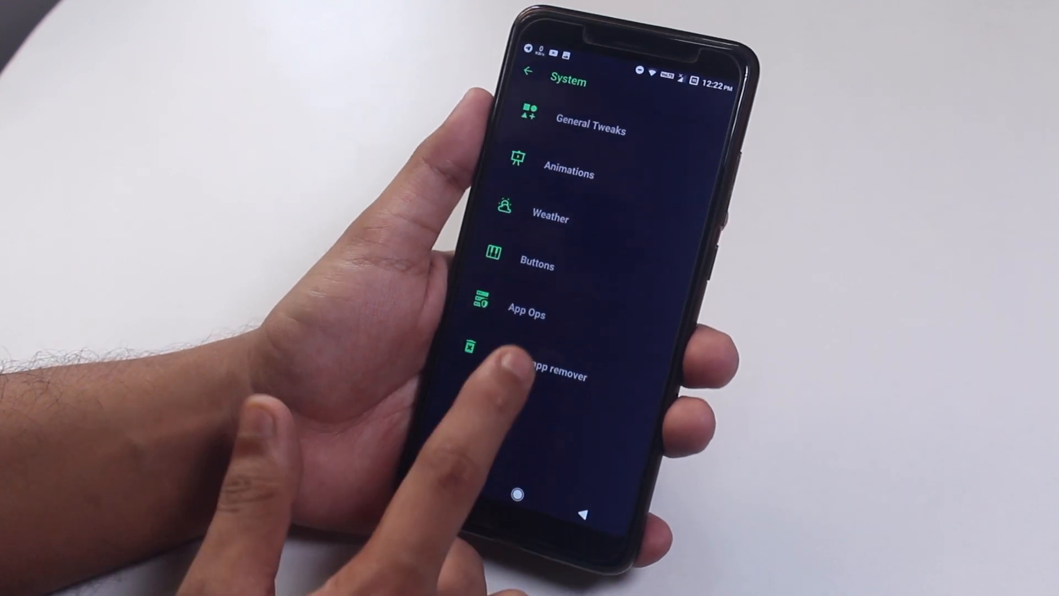
- Launch the AEXPapers app to show its grid of AEX-branded wallpapers
{"action": "left_click", "coordinate": [550, 370]}
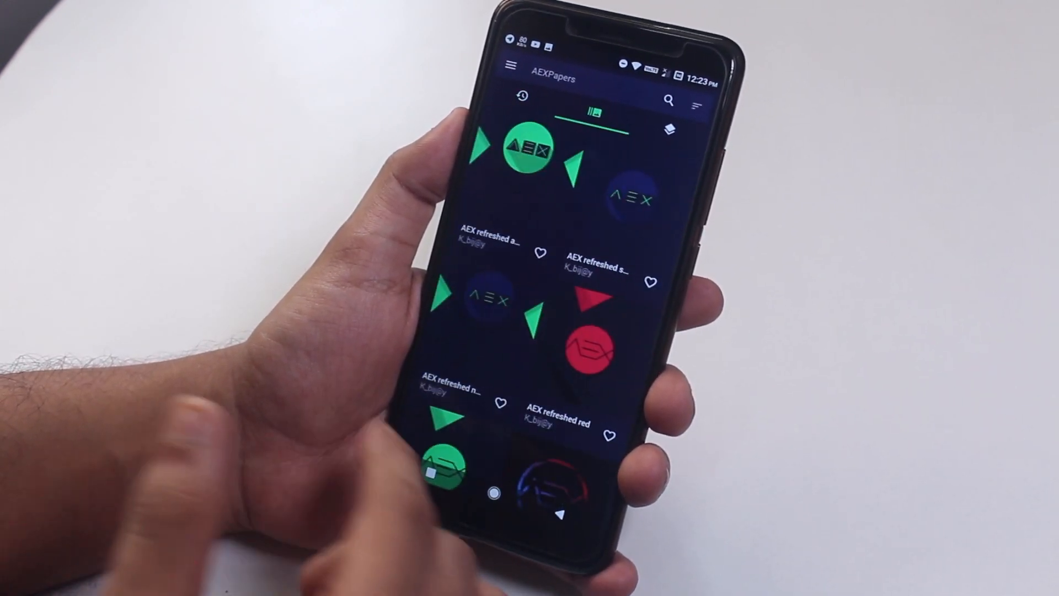
{"action": "scroll", "scroll_direction": "down", "scroll_amount": 3}
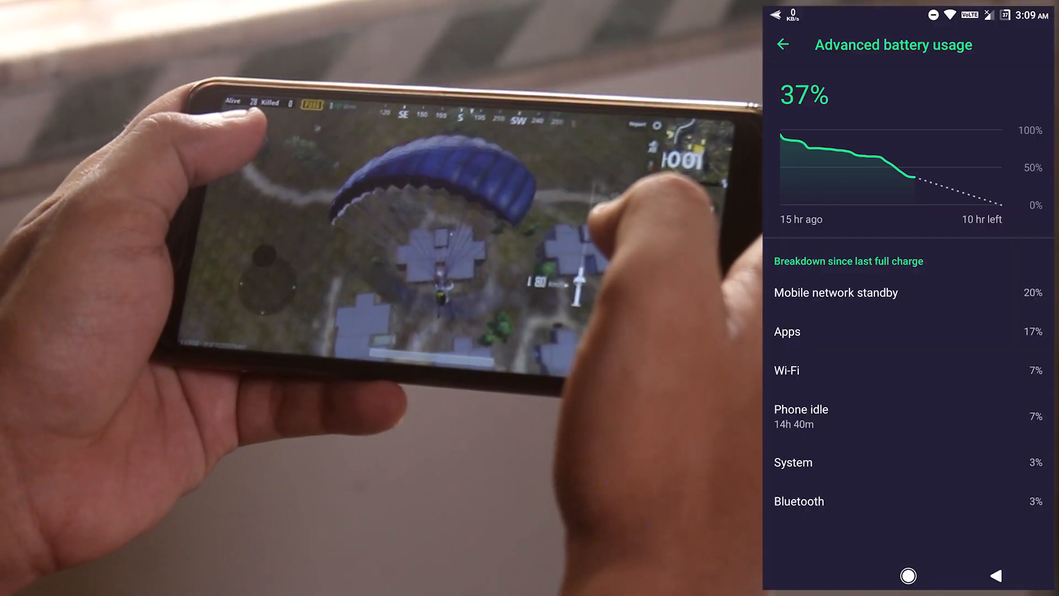
- Return from Advanced battery usage to the main Battery page showing 37% and about 9h 34m left
{"action": "left_click", "coordinate": [783, 44]}
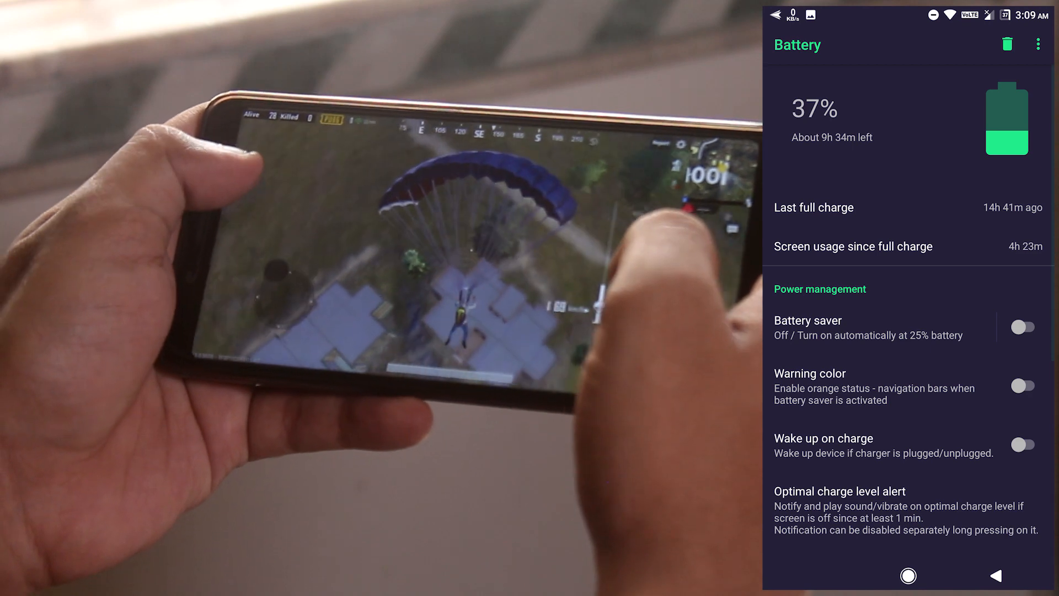